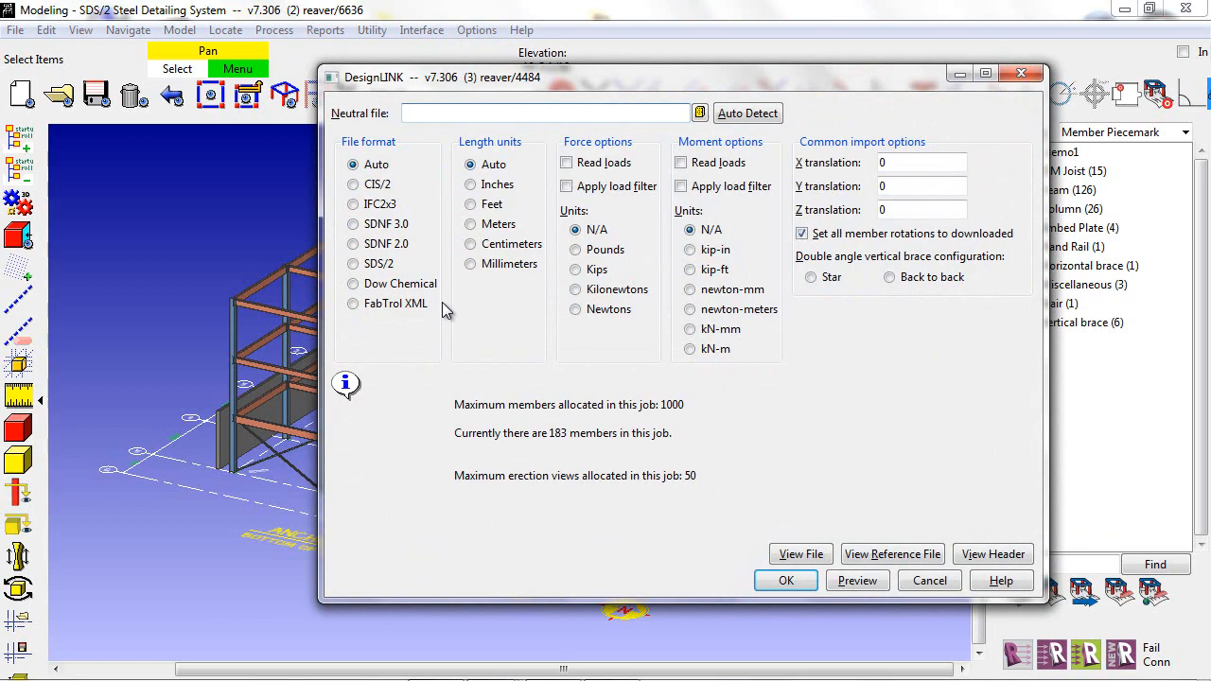
Cancel the DesignLINK import settings without importing anything.
left_click(420, 29)
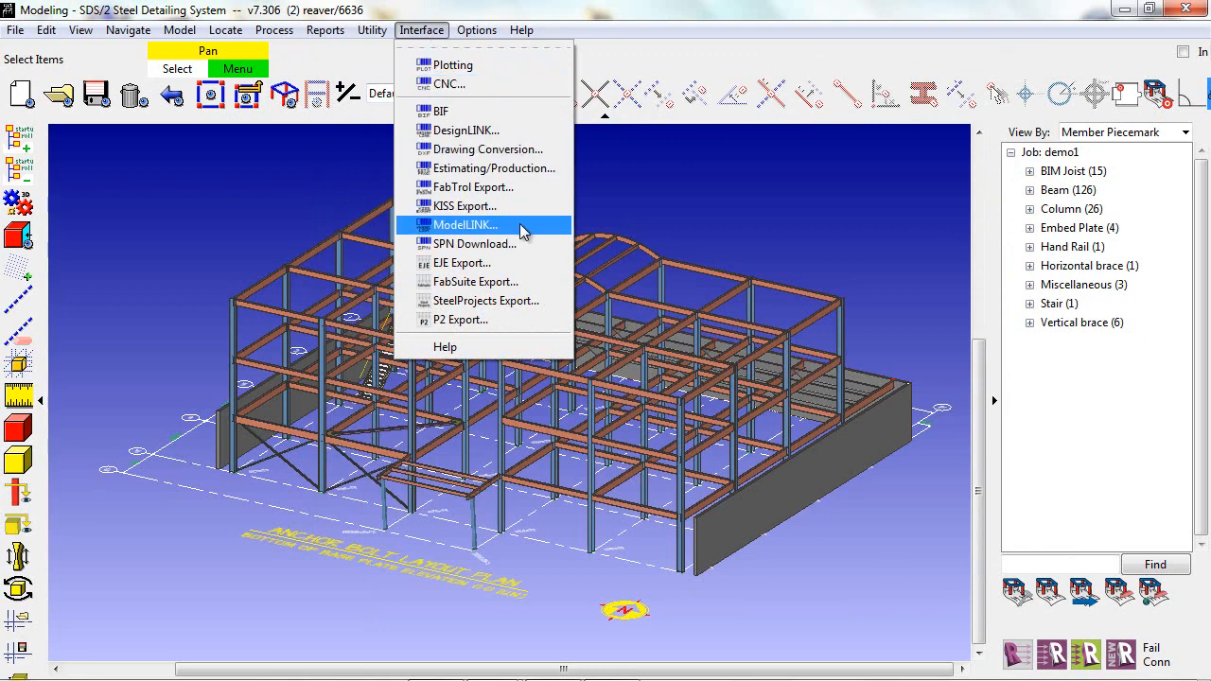
Review the ModelLINK CIS2 export settings for demo1.stp, then cancel without exporting.
left_click(468, 224)
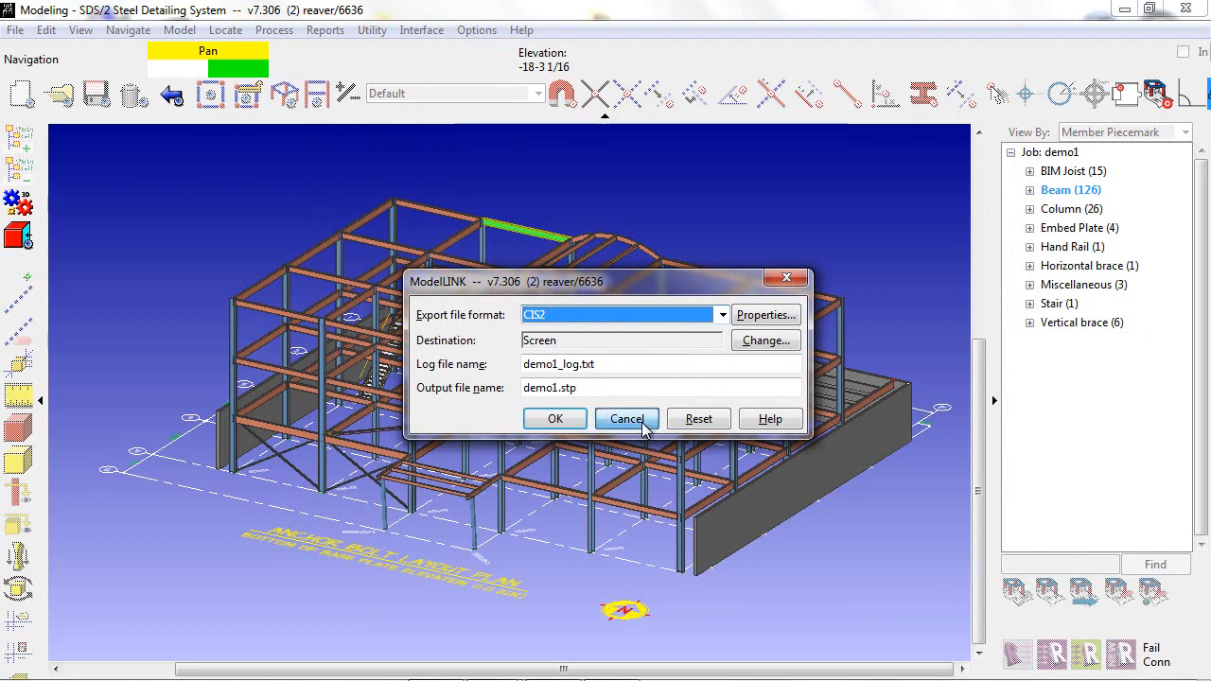
left_click(626, 418)
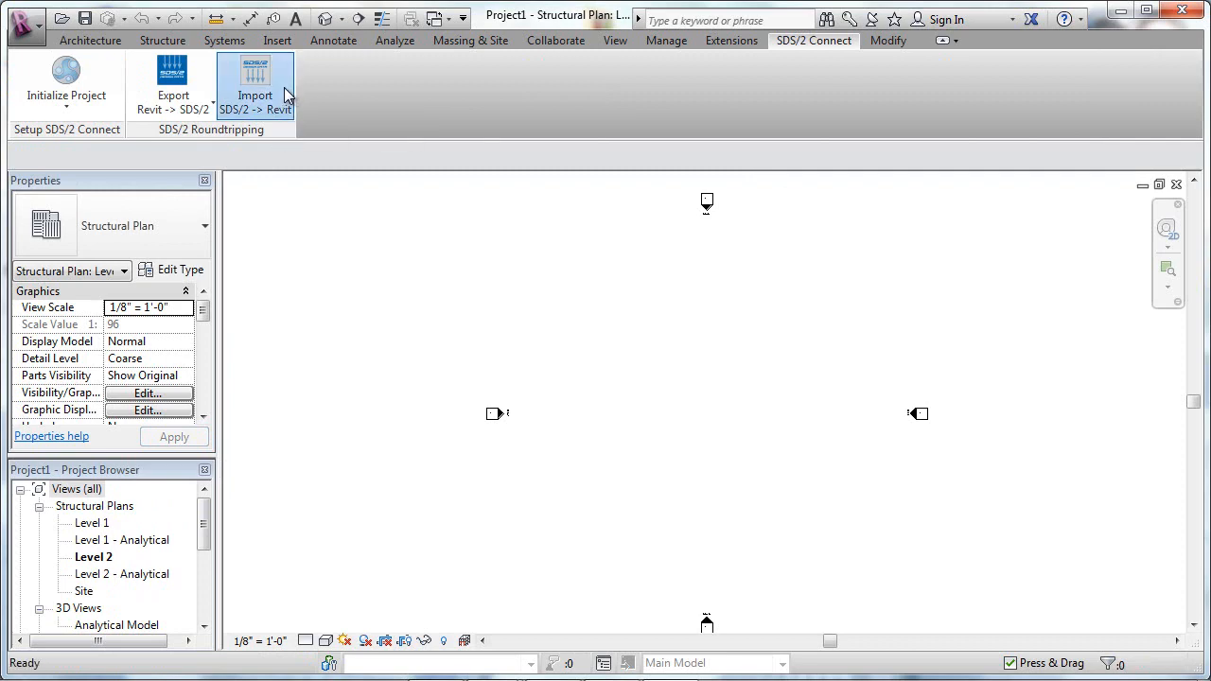
Run Import SDS/2 -> Revit to list the W14X74 and W18X40 members.
left_click(254, 85)
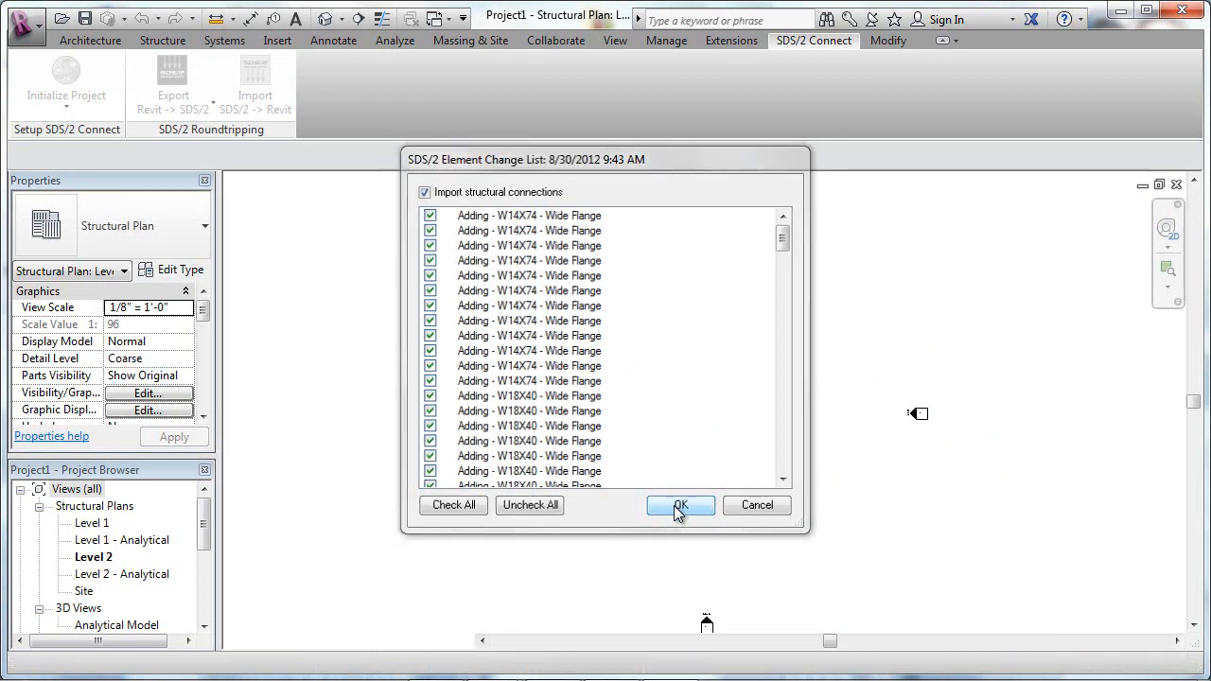
Accept the Element Change List to import all checked members with connections.
left_click(679, 505)
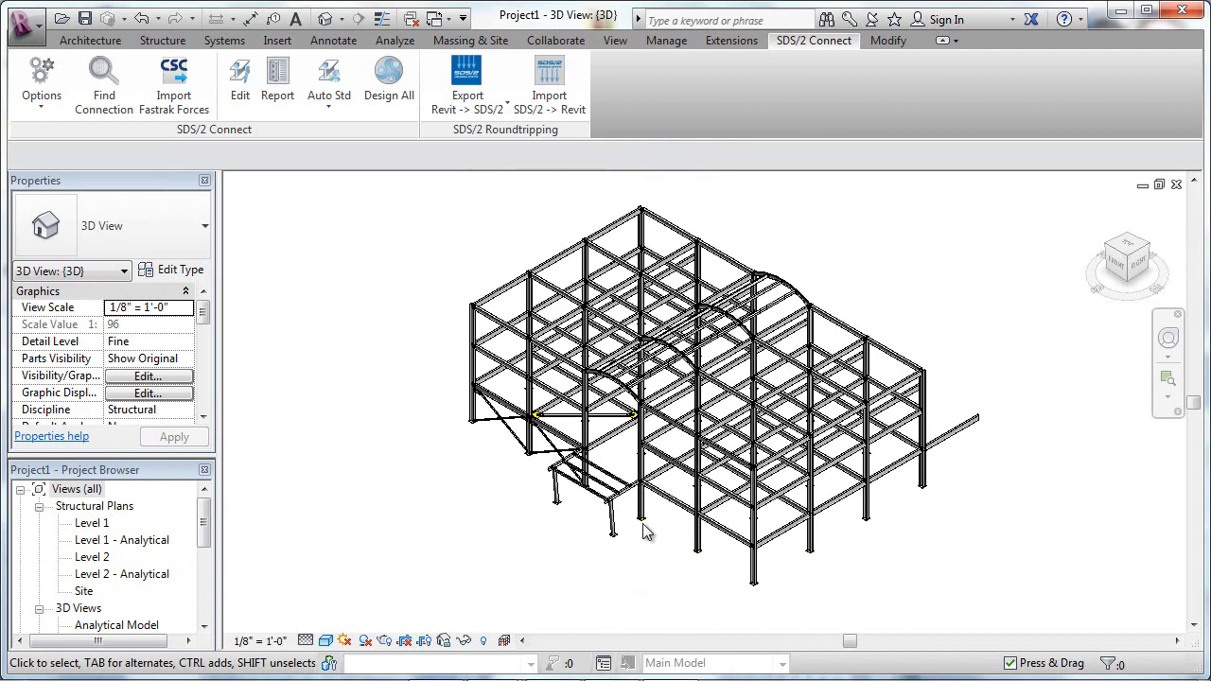